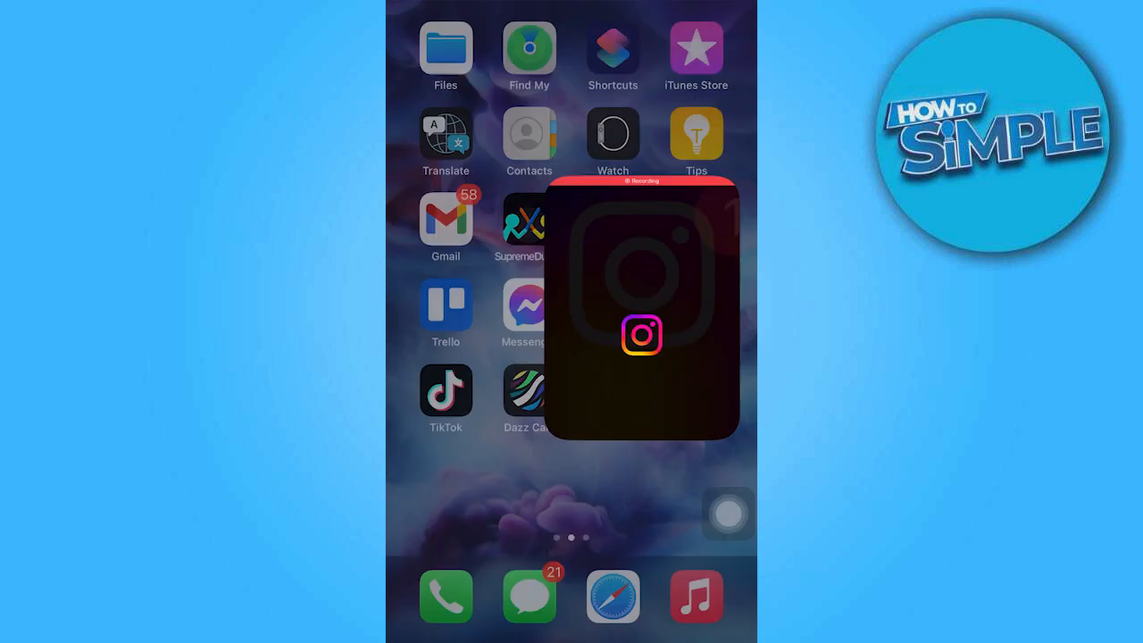
# Launch Instagram and go to the account's own profile page
pyautogui.click(641, 335)
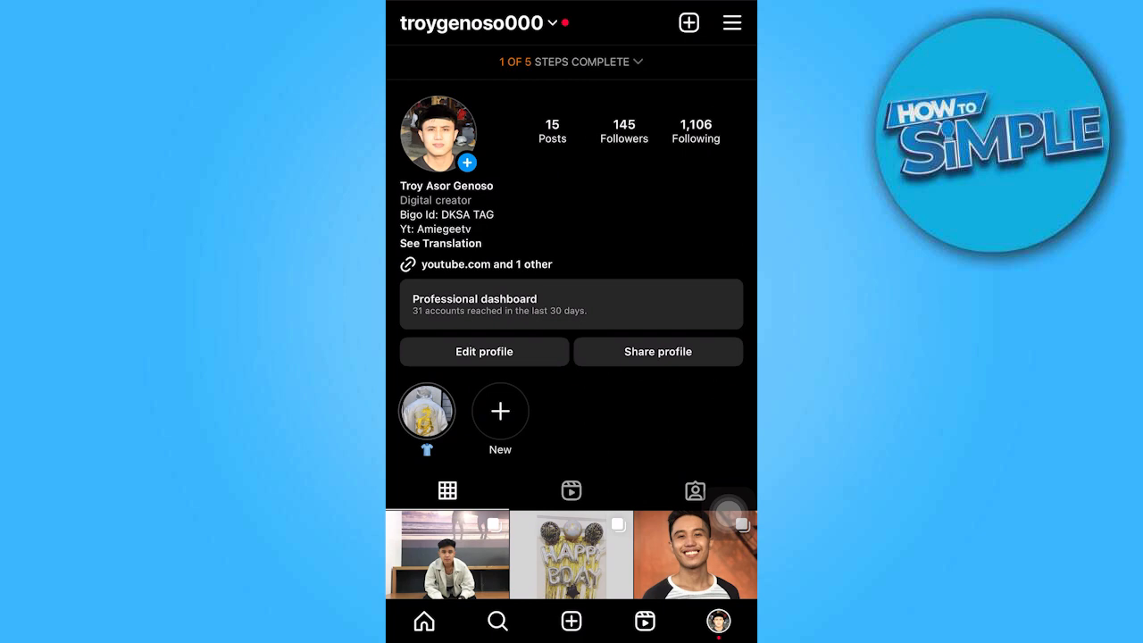
pyautogui.click(731, 23)
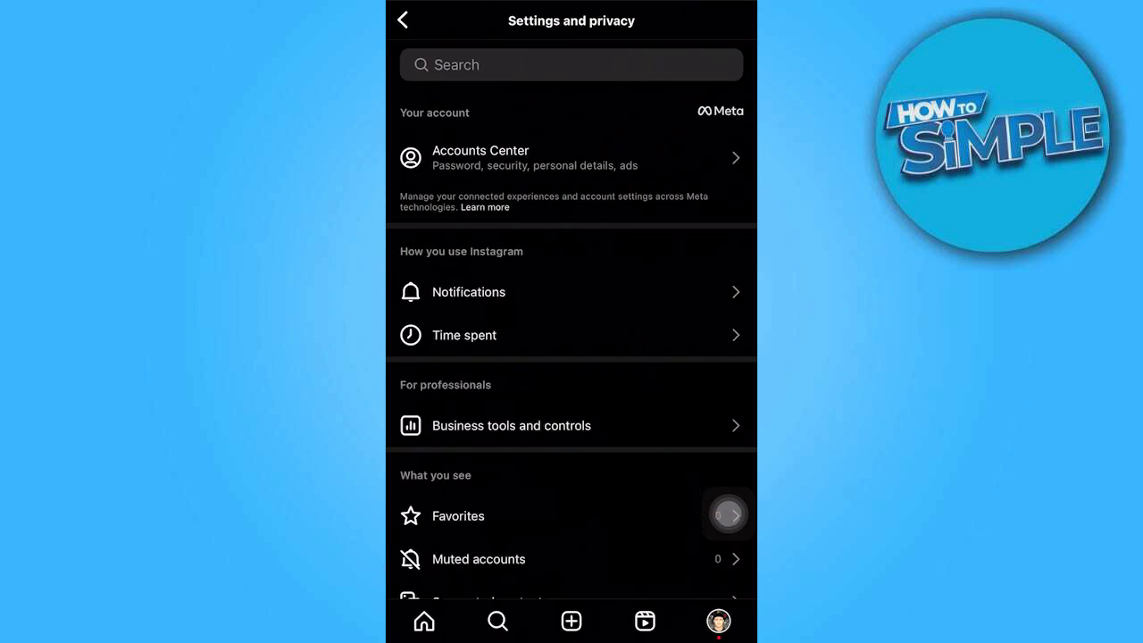
pyautogui.click(510, 425)
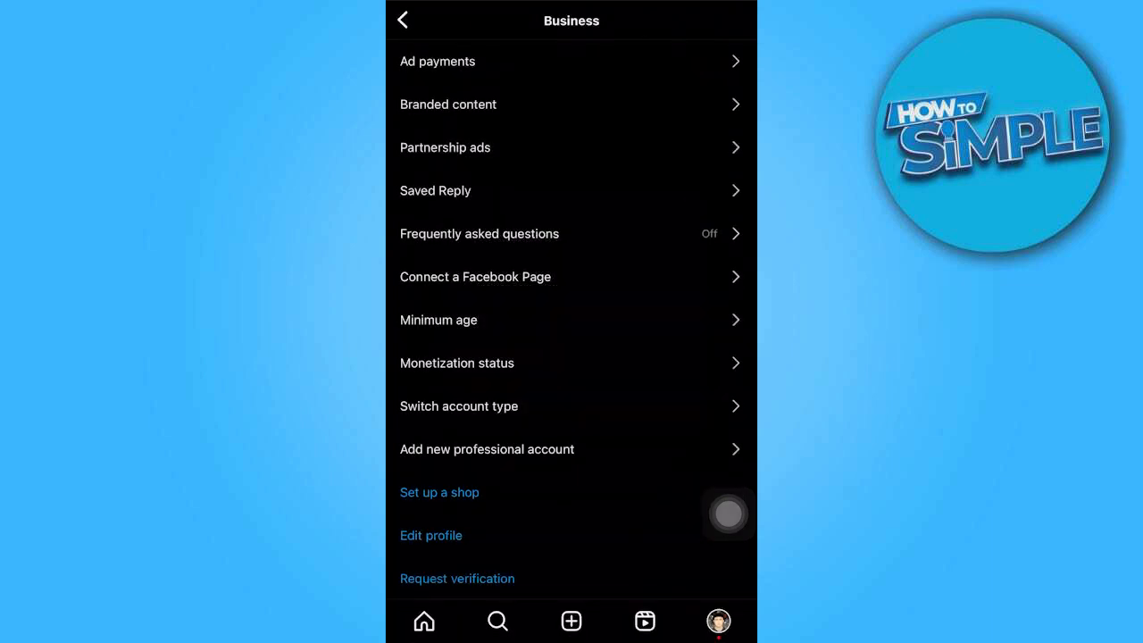
pyautogui.click(402, 20)
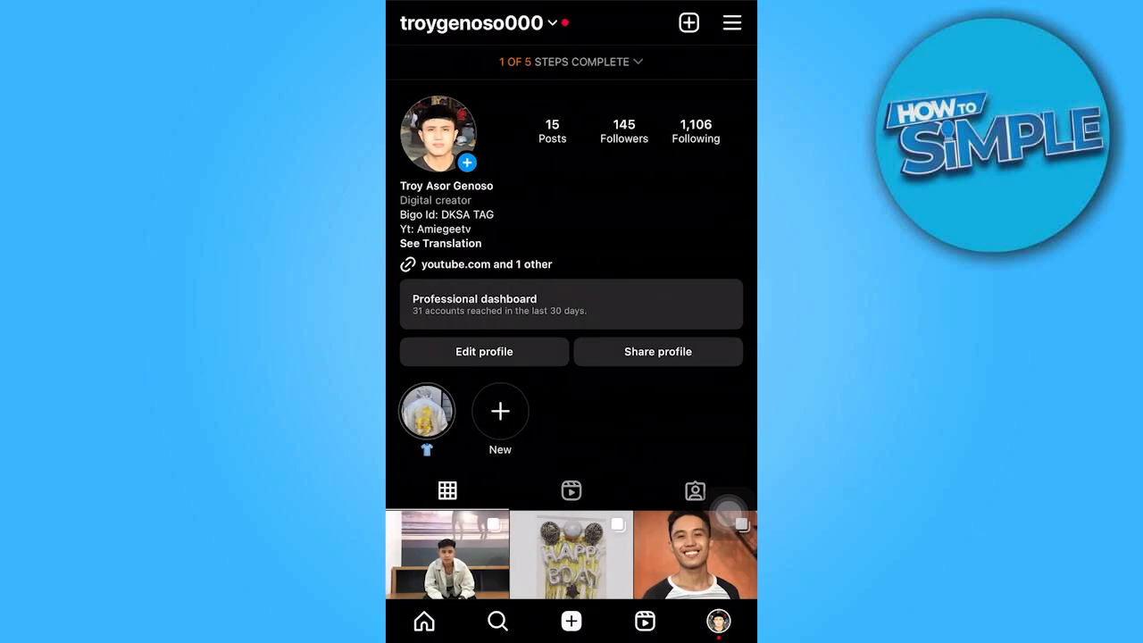
pyautogui.click(570, 621)
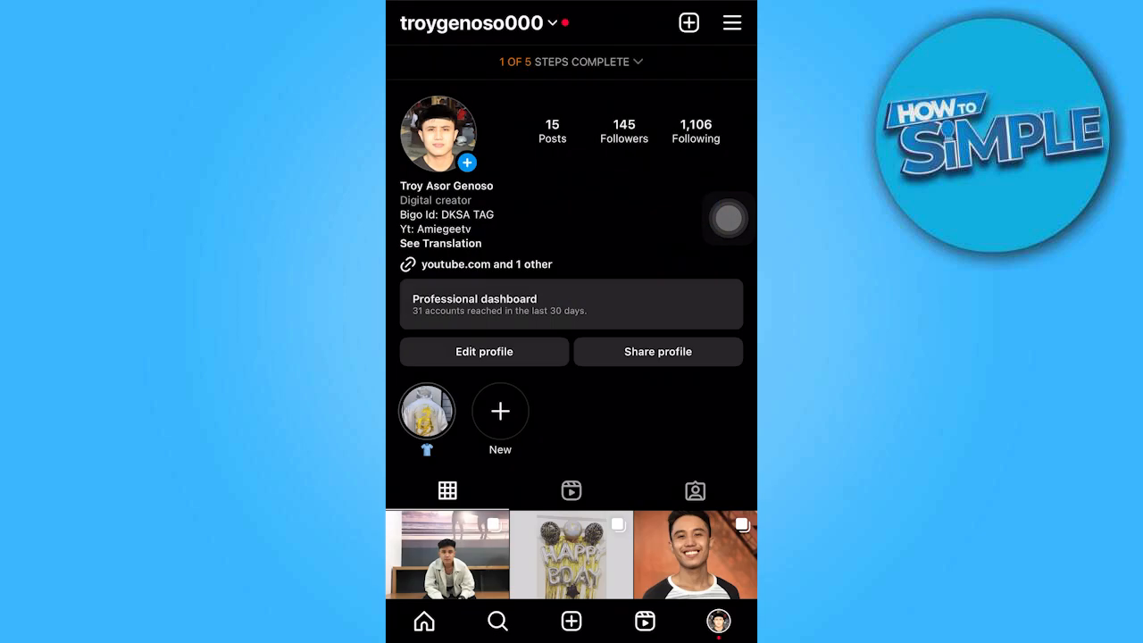
# From the profile menu, go to Settings and privacy, then Help, and start Report a Problem
pyautogui.click(731, 22)
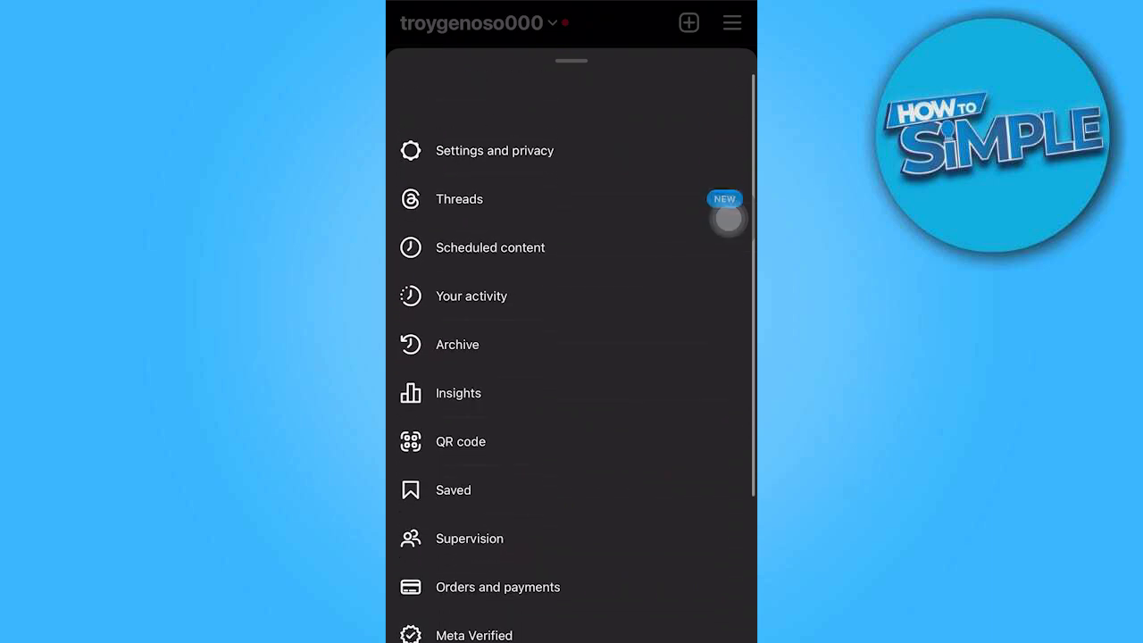
pyautogui.click(495, 150)
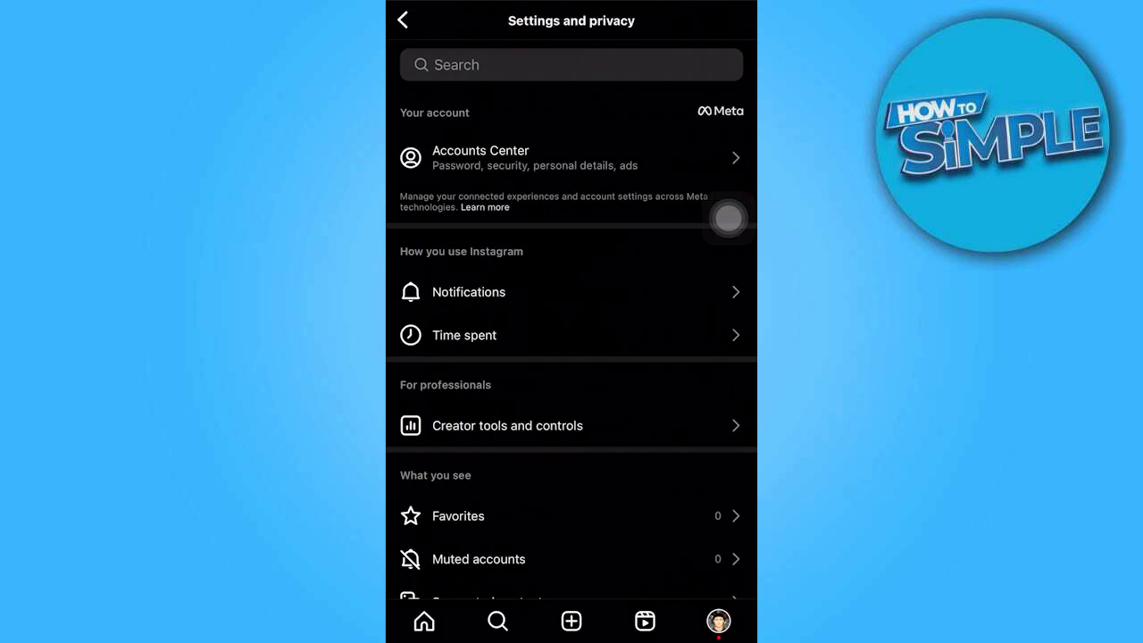
pyautogui.scroll(-3)
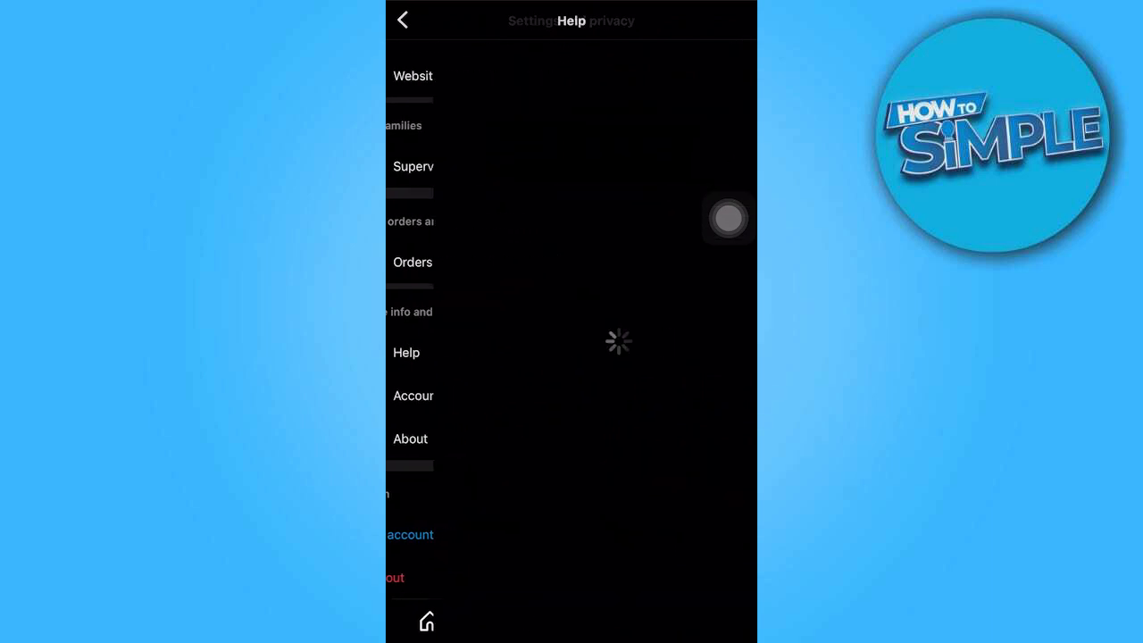
pyautogui.click(405, 352)
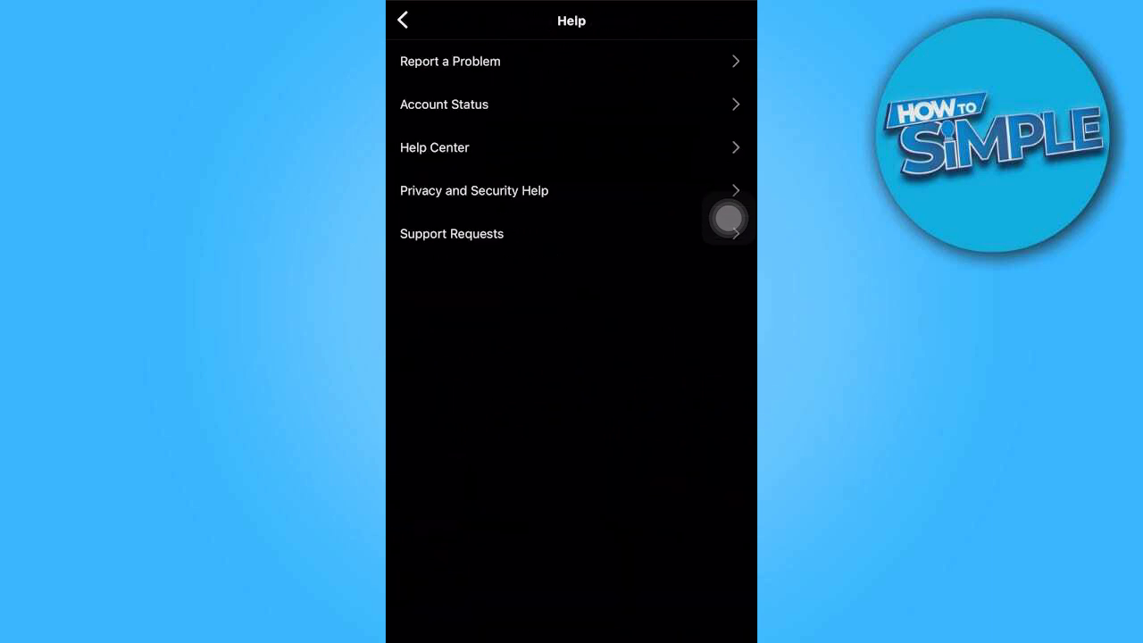
pyautogui.click(450, 61)
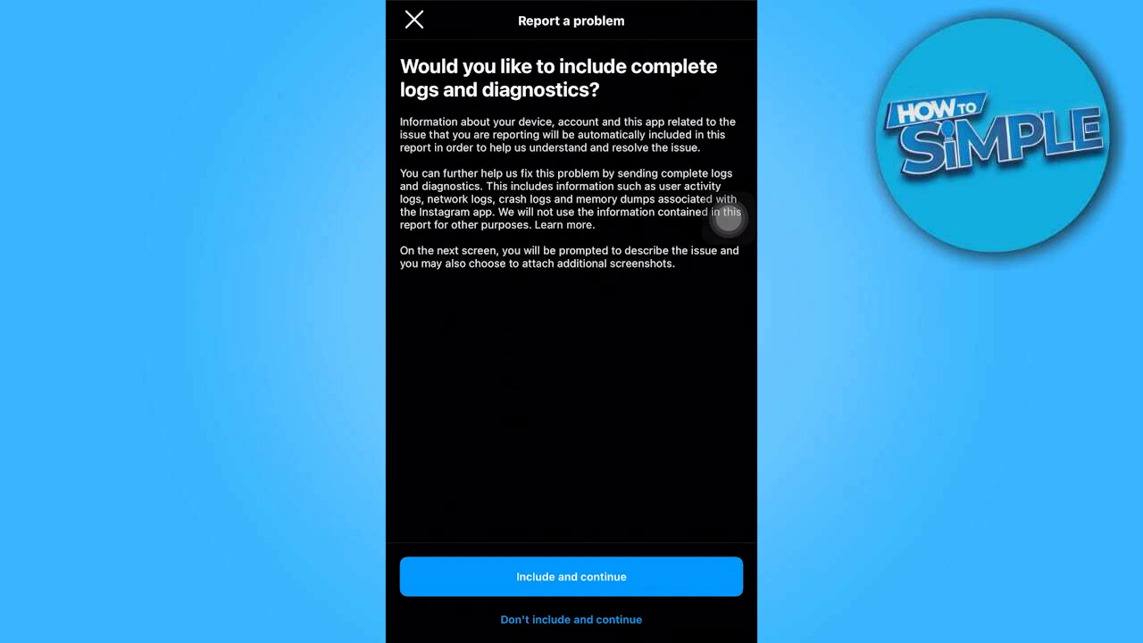
# Skip past the logs question and type that the send button is missing after switching to Business
pyautogui.click(571, 576)
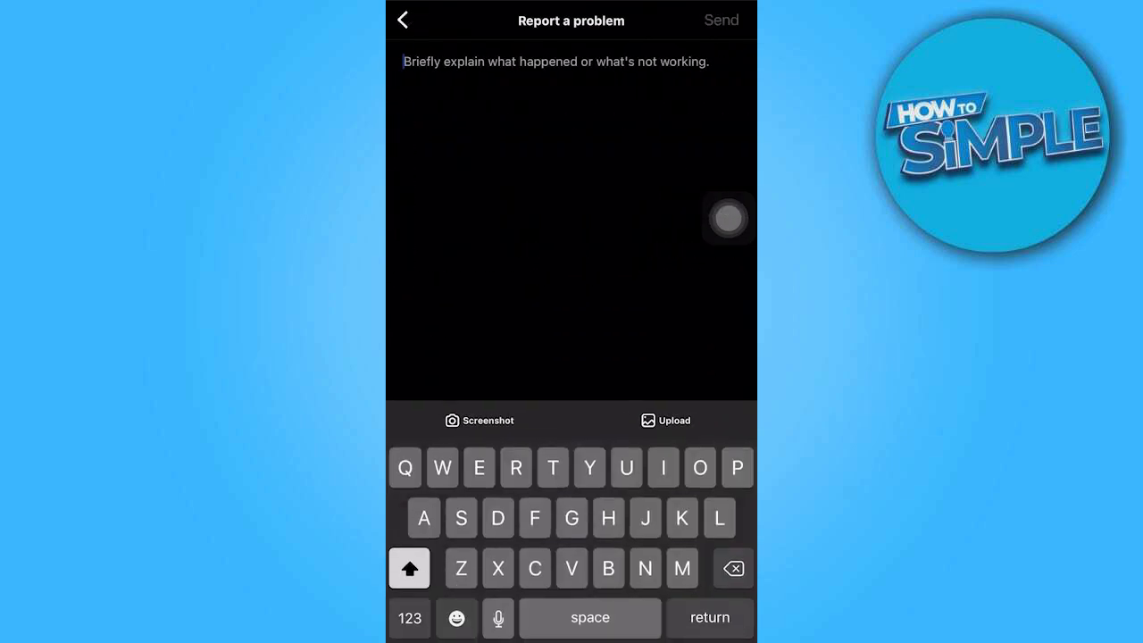
pyautogui.write('My Instagram ha')
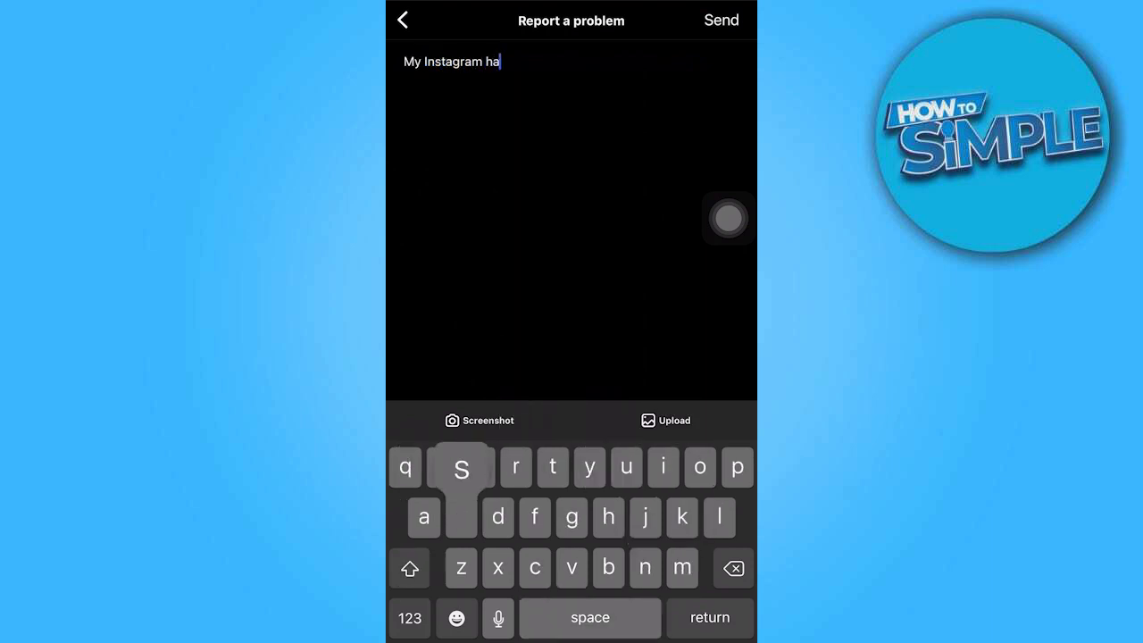
pyautogui.write('s missing a feature the sen')
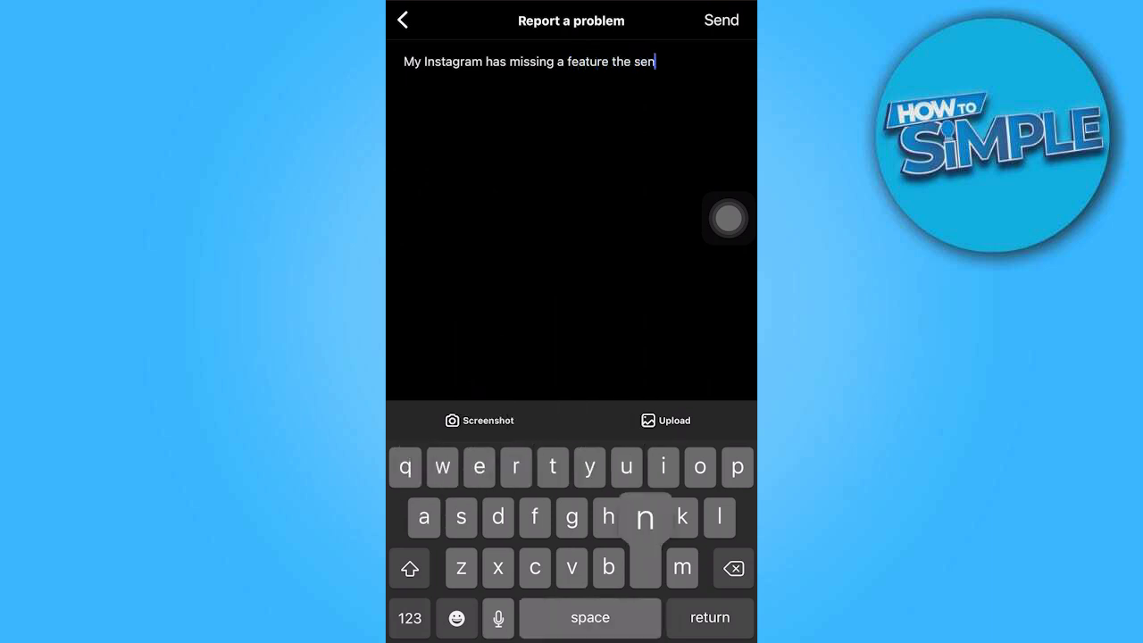
pyautogui.write('d button when your')
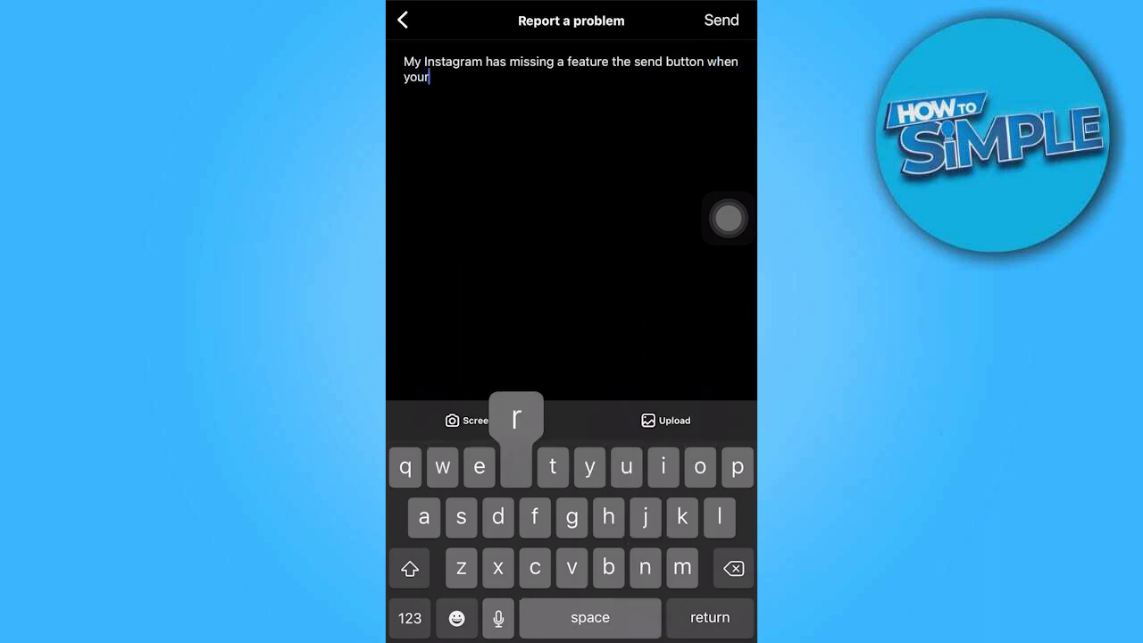
pyautogui.write('posting on ins')
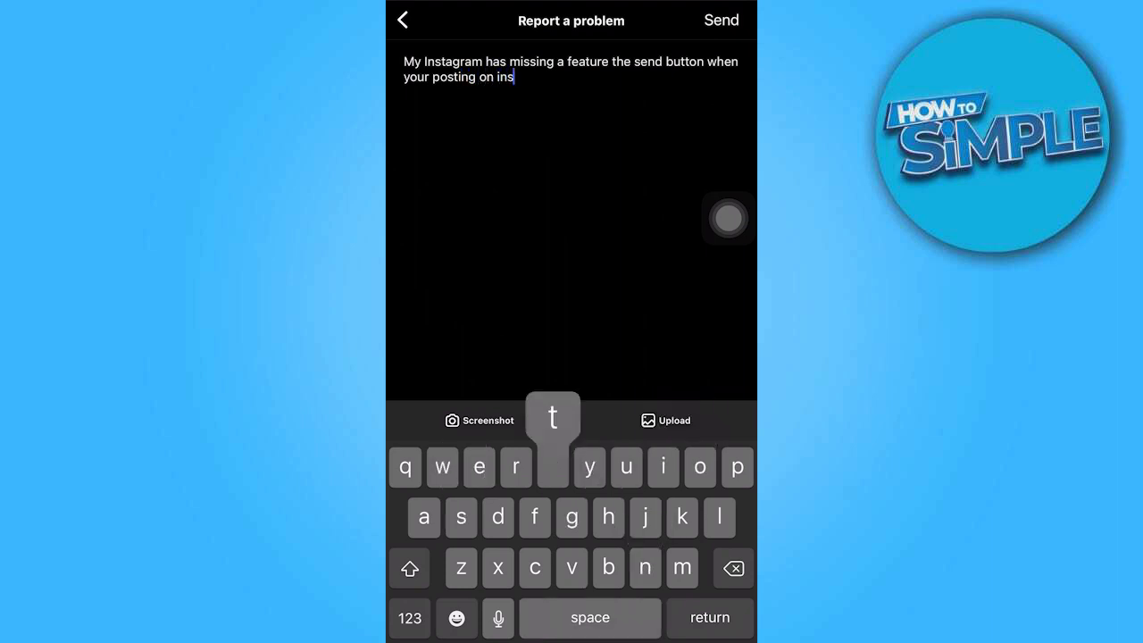
pyautogui.write('tagram while my instagram is se')
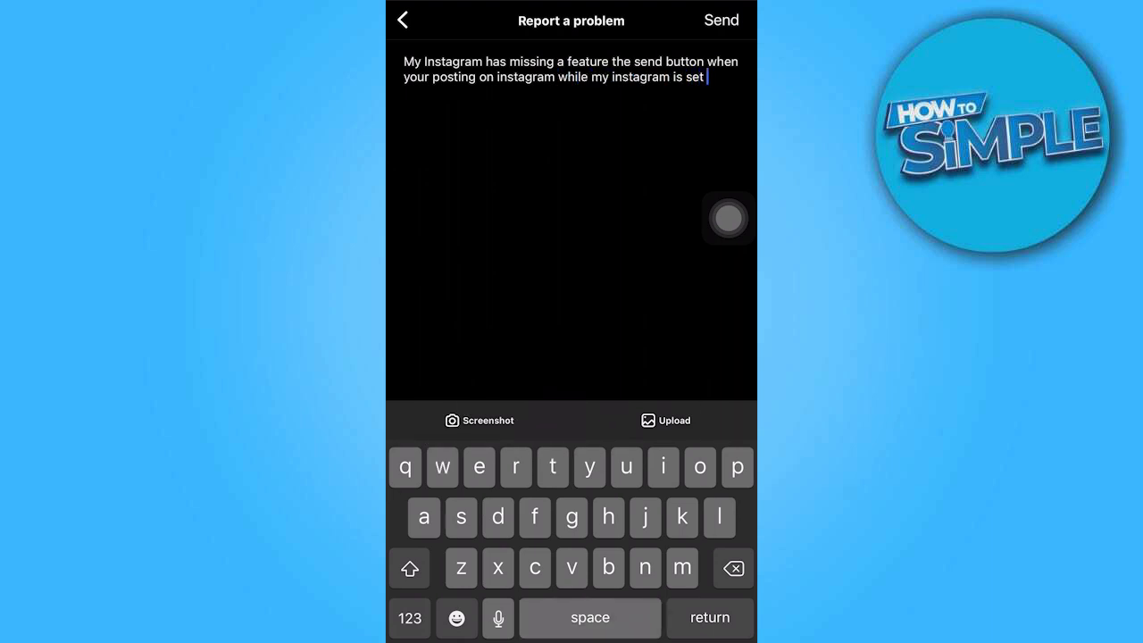
pyautogui.write('to')
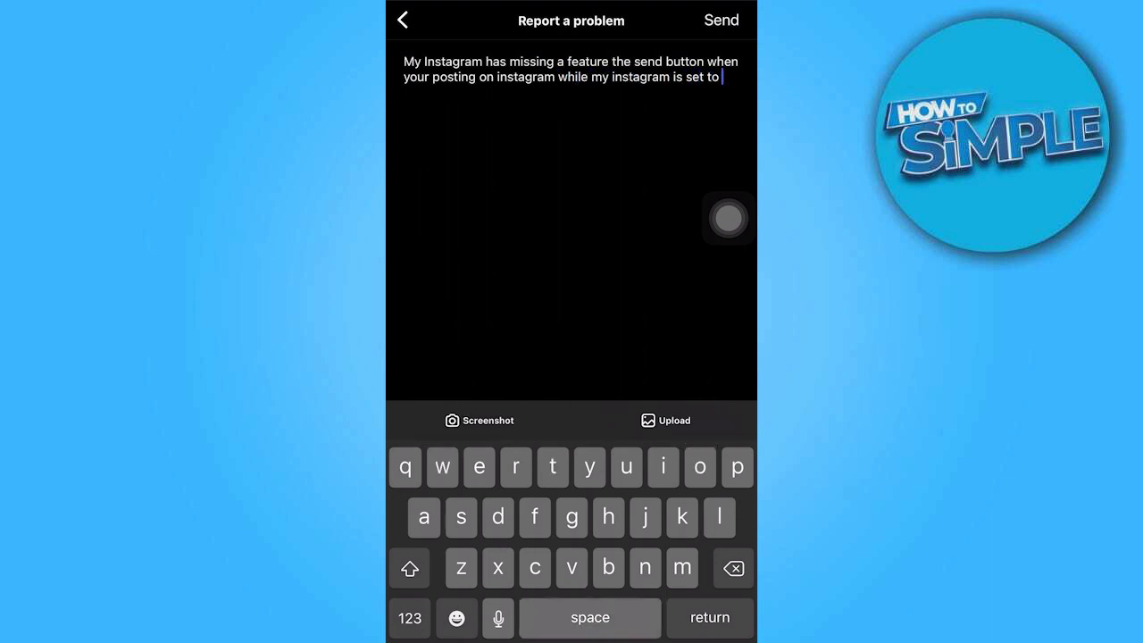
pyautogui.write('Business')
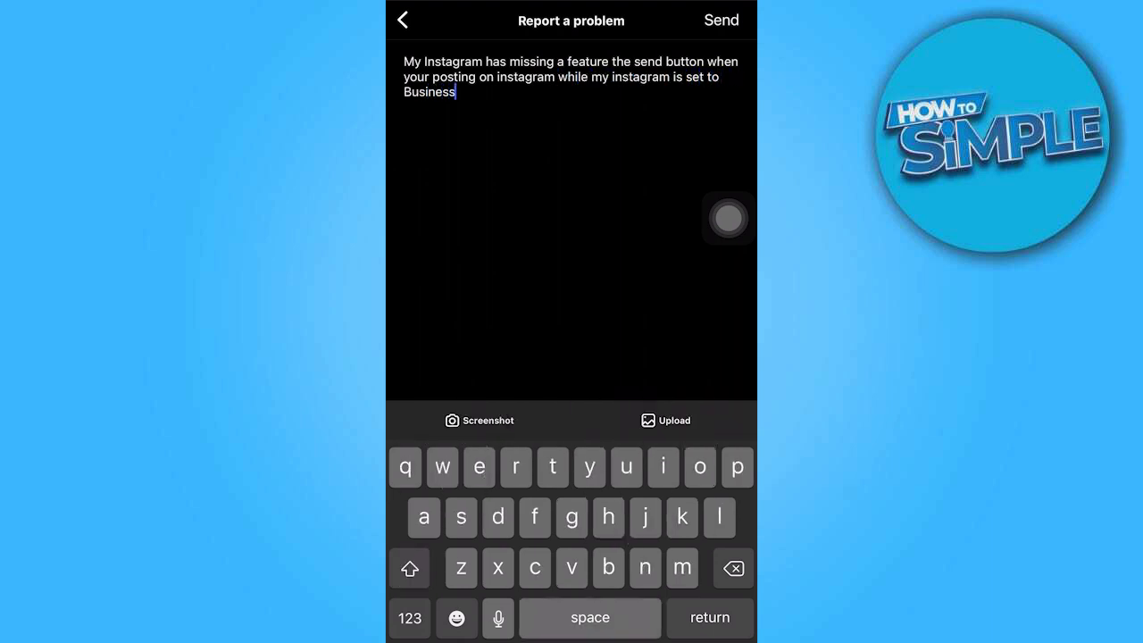
pyautogui.write('or crea')
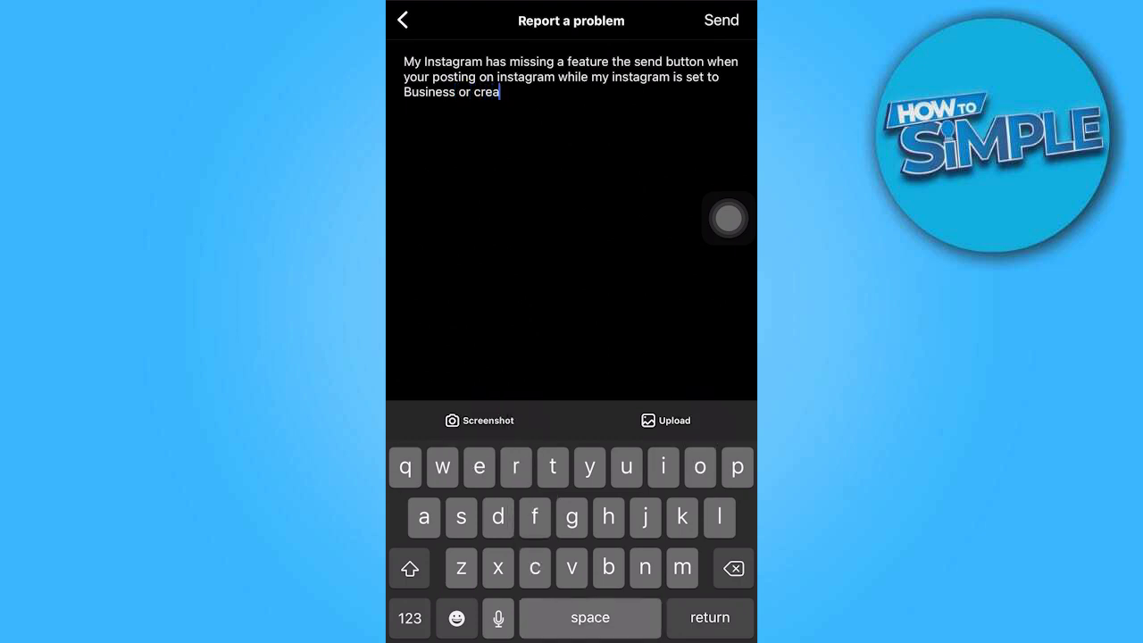